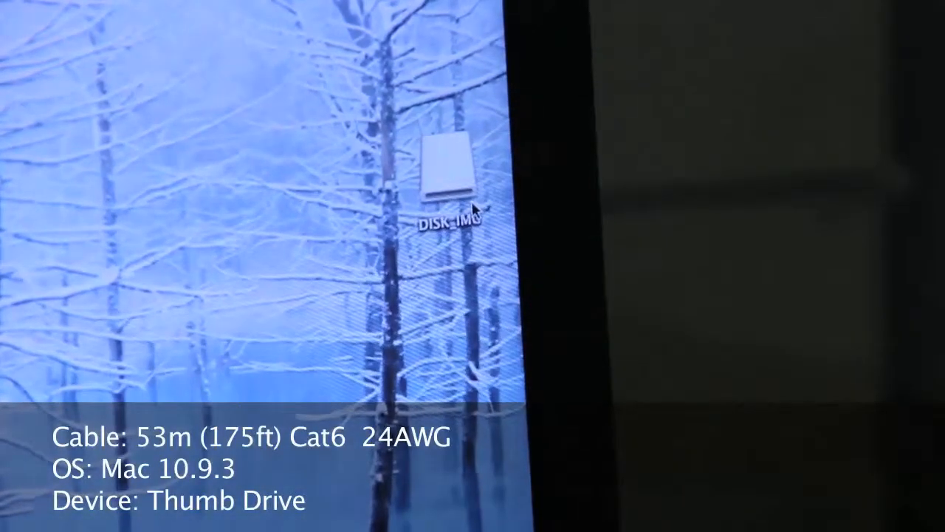
# - Open the DISK_IMG thumb drive from the desktop to list its files and folders
pyautogui.doubleClick(447, 170)
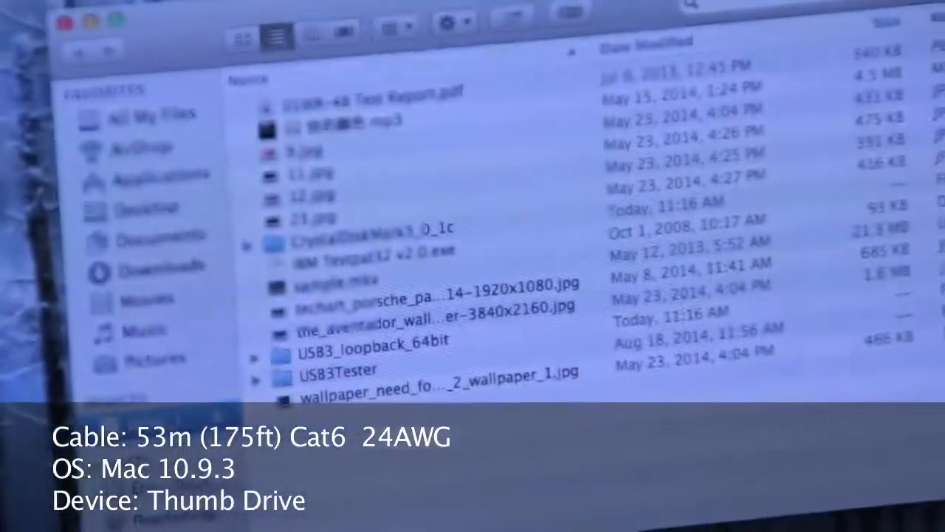